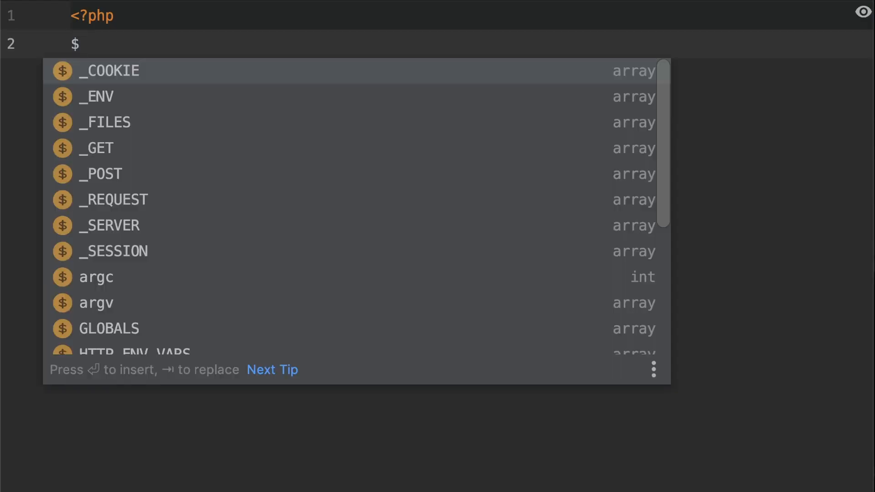
- Assign ['Peter', 'Fisher'] to $names on line 2 and begin line 3
{"action": "type", "text": "names = ['"}
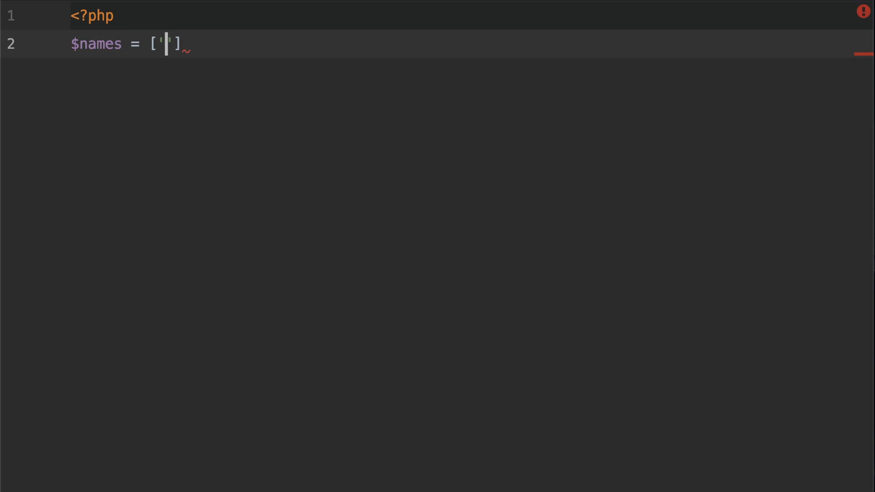
{"action": "type", "text": "Peter"}
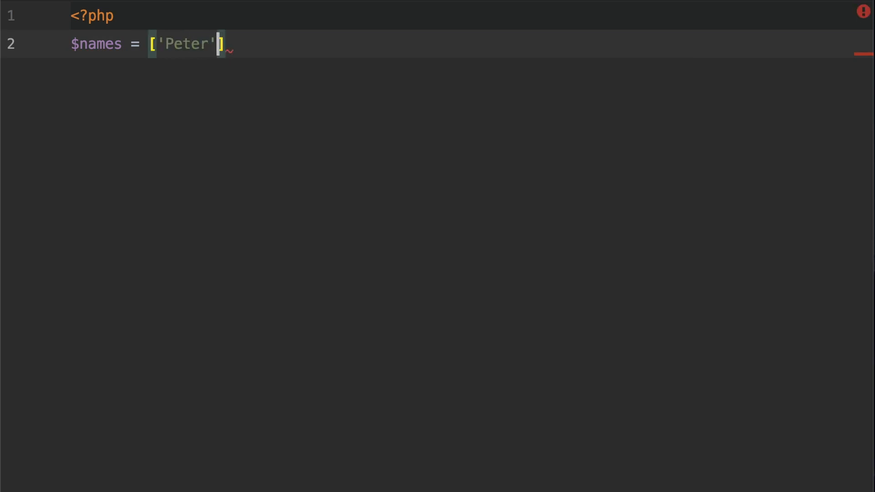
{"action": "type", "text": ", '"}
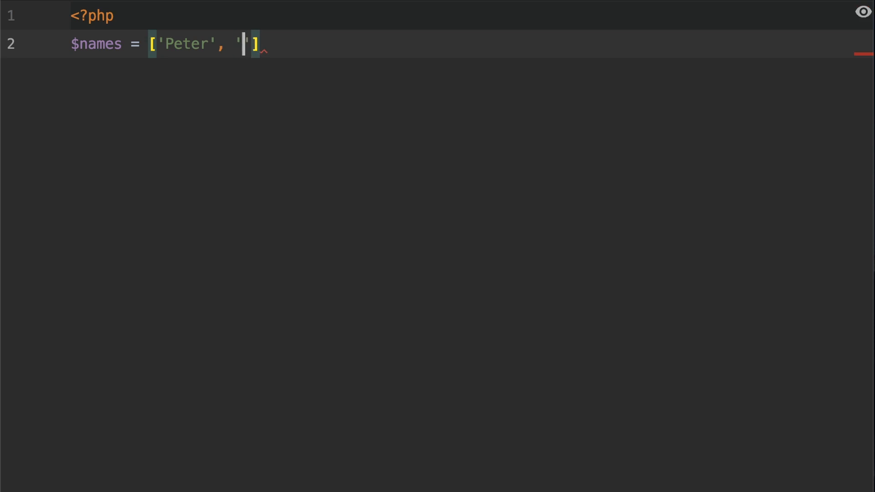
{"action": "type", "text": "Fisher"}
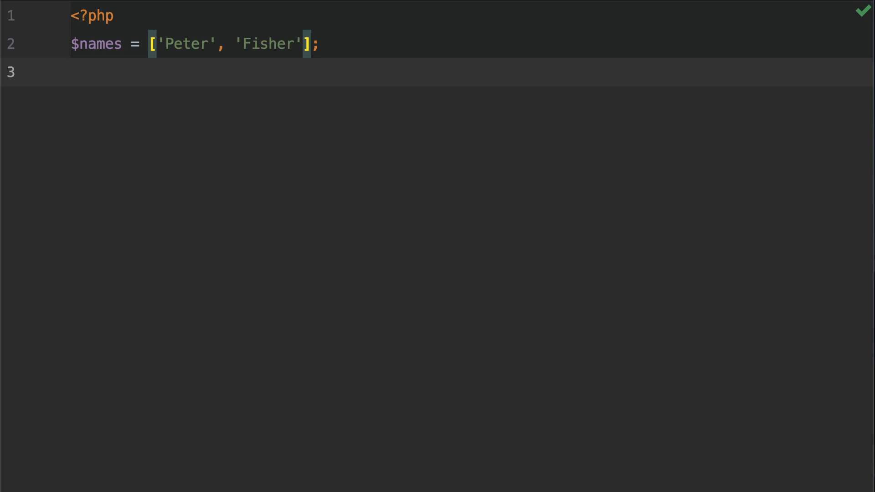
{"action": "type", "text": "a"}
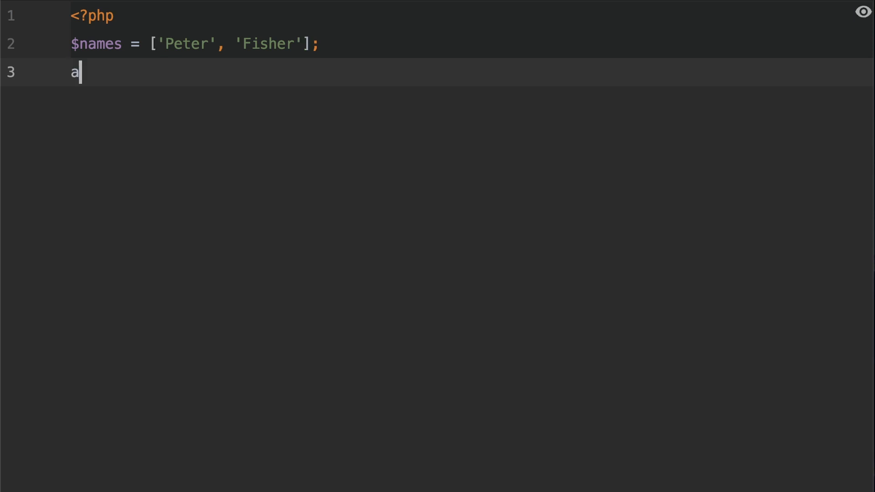
- Autocomplete array_key_first and jump to its declaration with documentation
{"action": "type", "text": "rray_"}
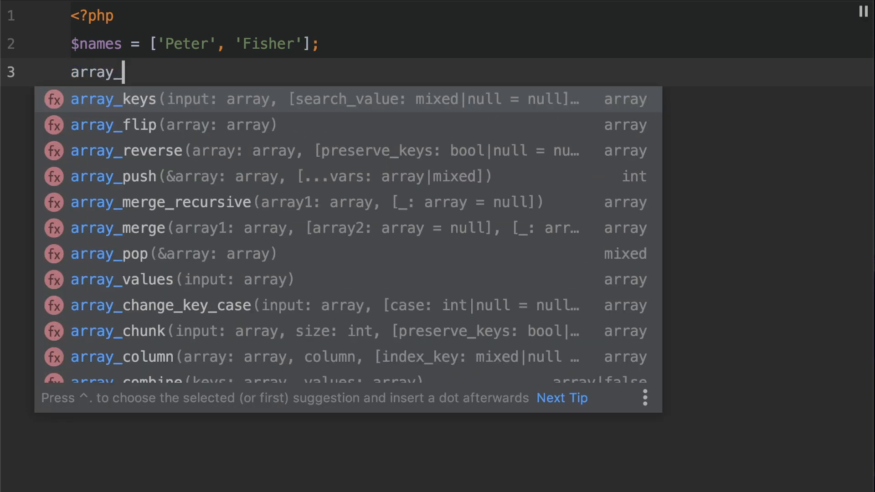
{"action": "type", "text": "k"}
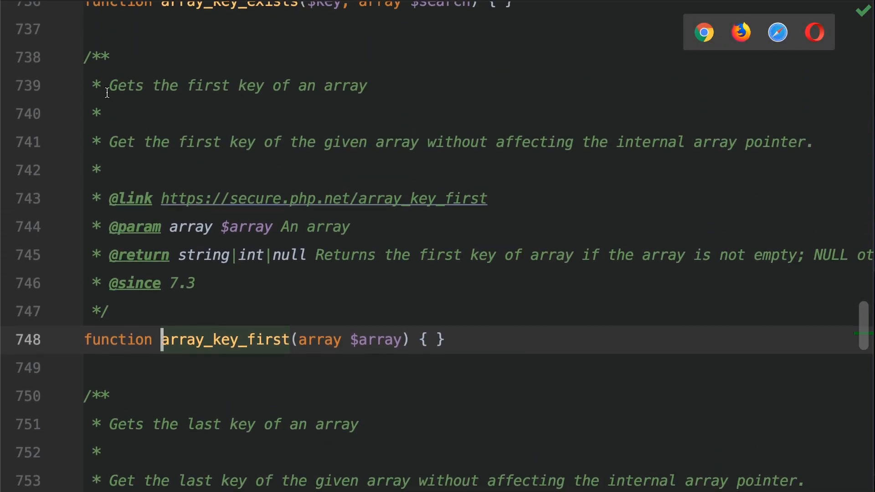
- Highlight the doc summary about getting the first key and the internal pointer remark
{"action": "left_click_drag", "start_coordinate": [109, 85], "coordinate": [368, 85]}
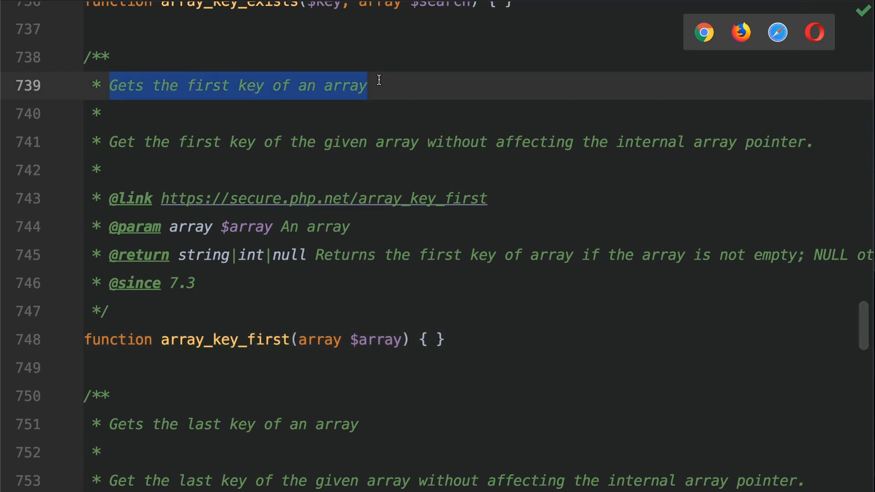
{"action": "left_click_drag", "start_coordinate": [142, 141], "coordinate": [291, 141]}
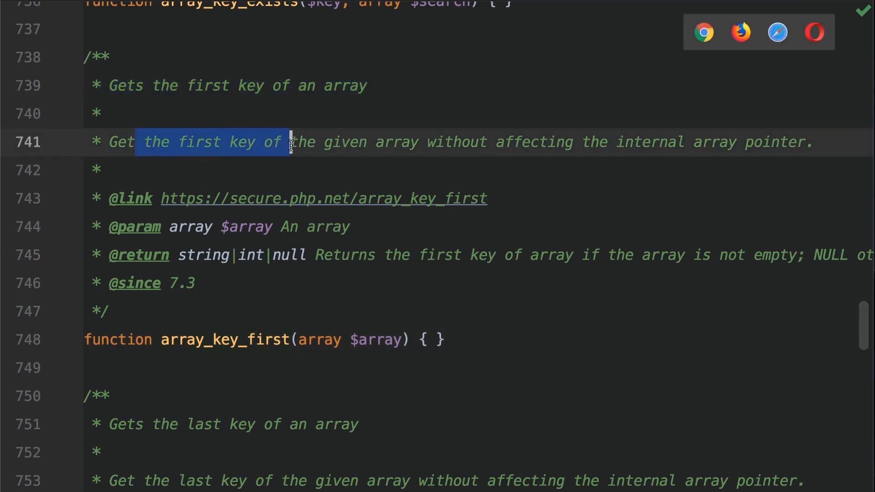
{"action": "left_click_drag", "start_coordinate": [289, 141], "coordinate": [513, 141]}
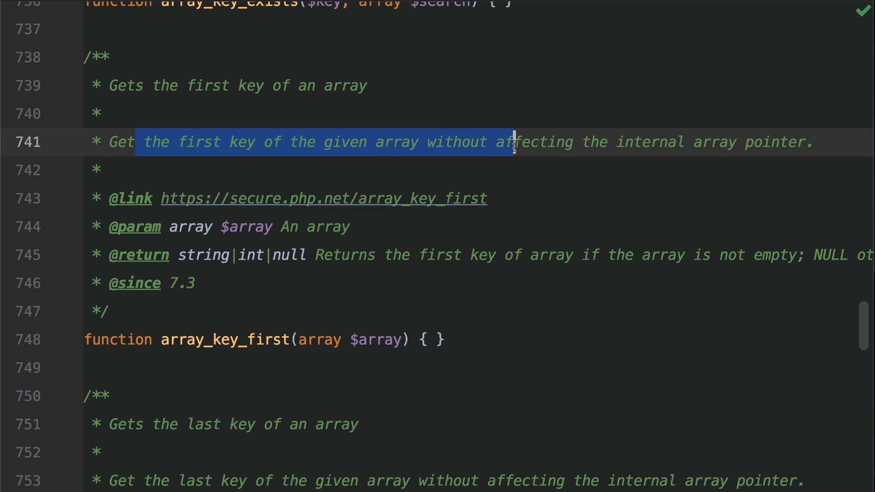
{"action": "left_click_drag", "start_coordinate": [513, 142], "coordinate": [815, 142]}
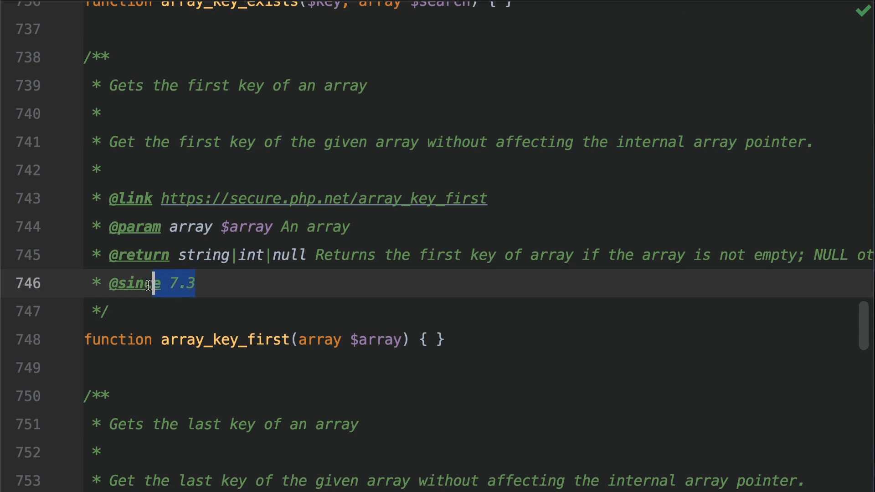
- Highlight the PHP 7.3 requirement and the string and null return types
{"action": "double_click", "coordinate": [139, 283]}
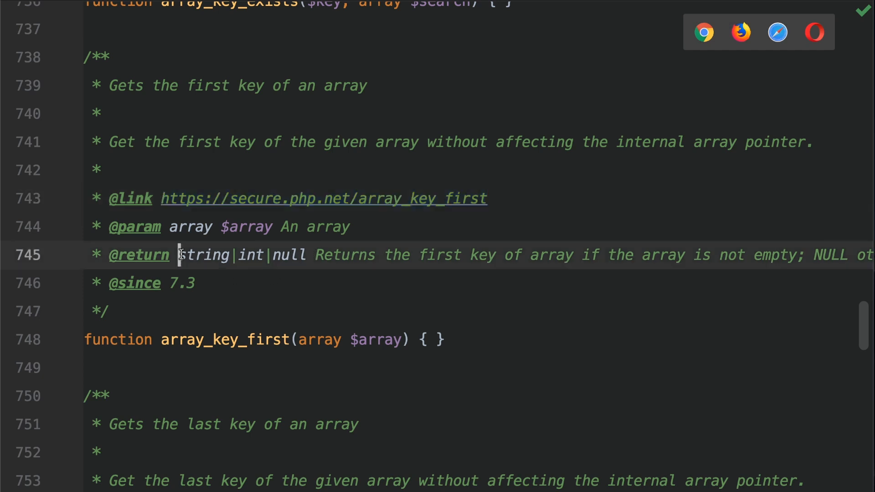
{"action": "double_click", "coordinate": [289, 255]}
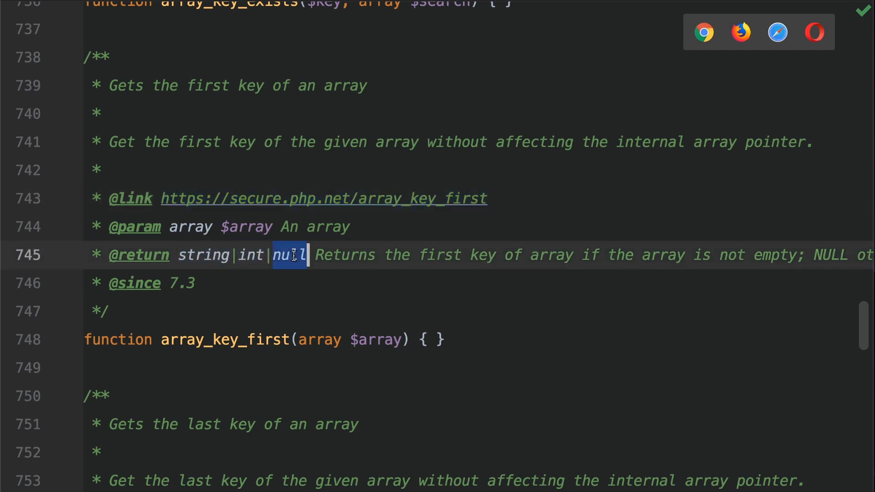
{"action": "left_click_drag", "start_coordinate": [290, 255], "coordinate": [469, 255]}
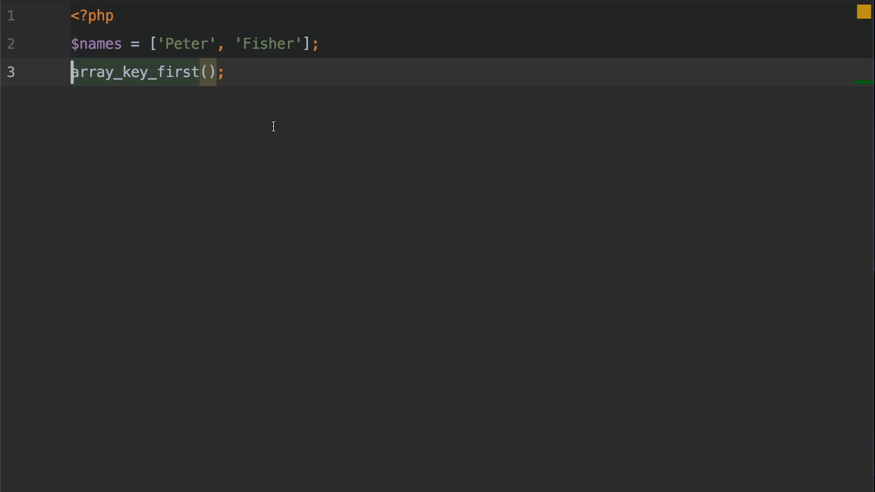
- Assign array_key_first($names) to $key on line 3 and begin line 4
{"action": "type", "text": "$key ="}
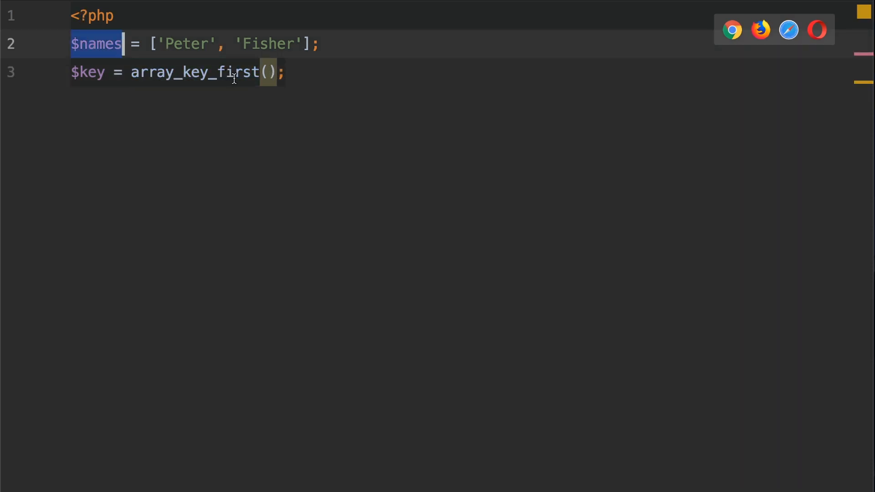
{"action": "type", "text": "$names"}
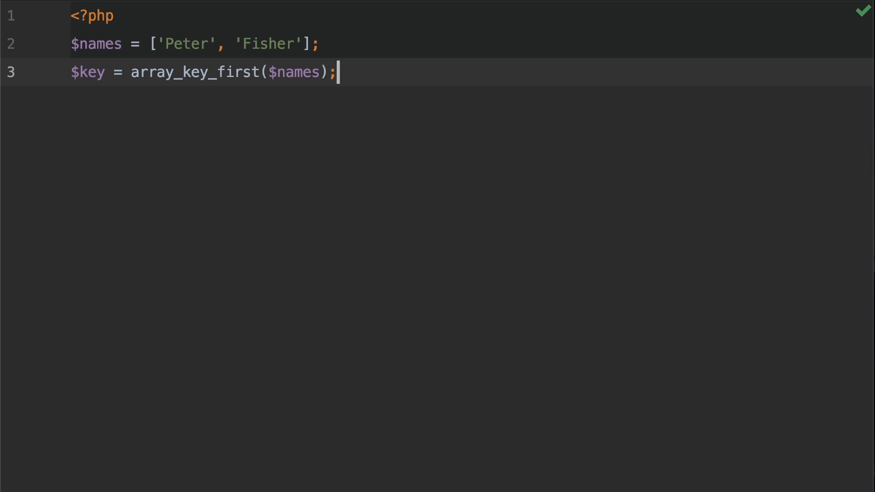
{"action": "type", "text": "va"}
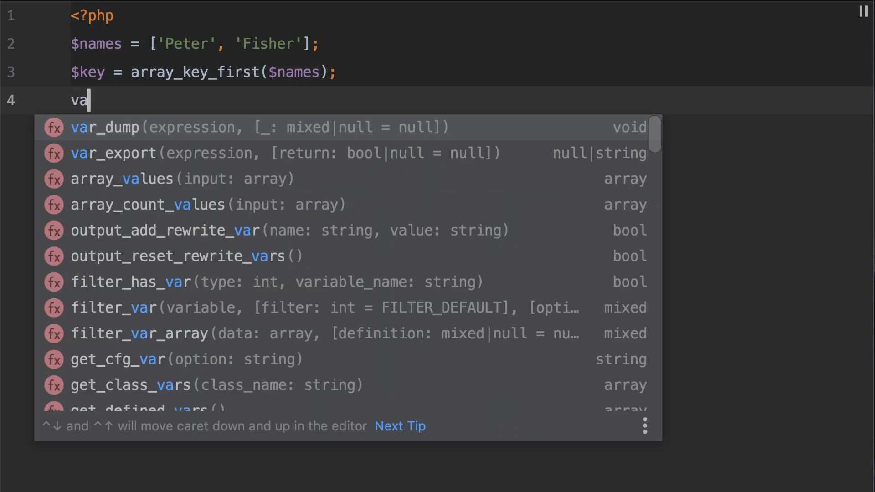
- Write var_dump($key); on line 4
{"action": "type", "text": "r_dump"}
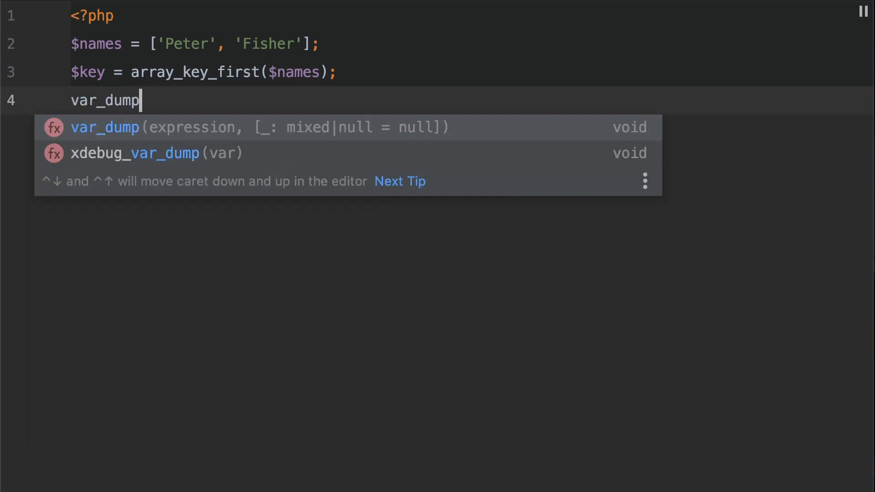
{"action": "type", "text": "($k"}
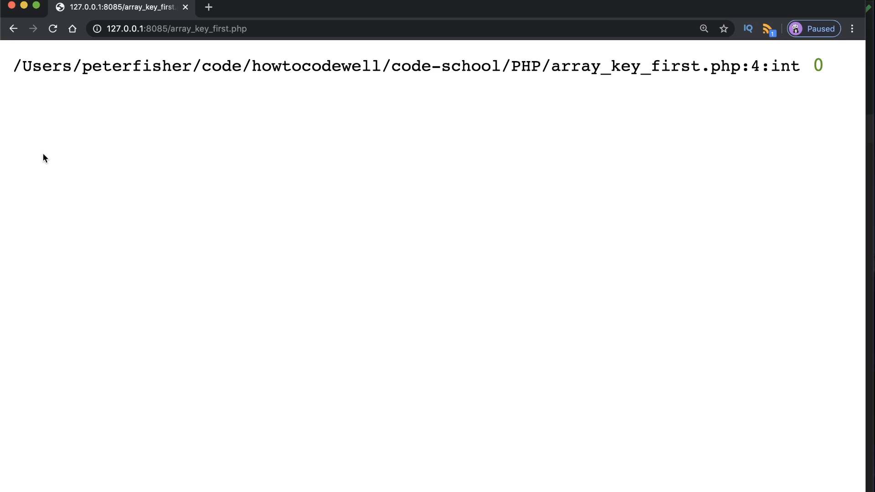
- Highlight the output path, line number 4 and the int 0 result in Chrome
{"action": "left_click_drag", "start_coordinate": [86, 66], "coordinate": [720, 66]}
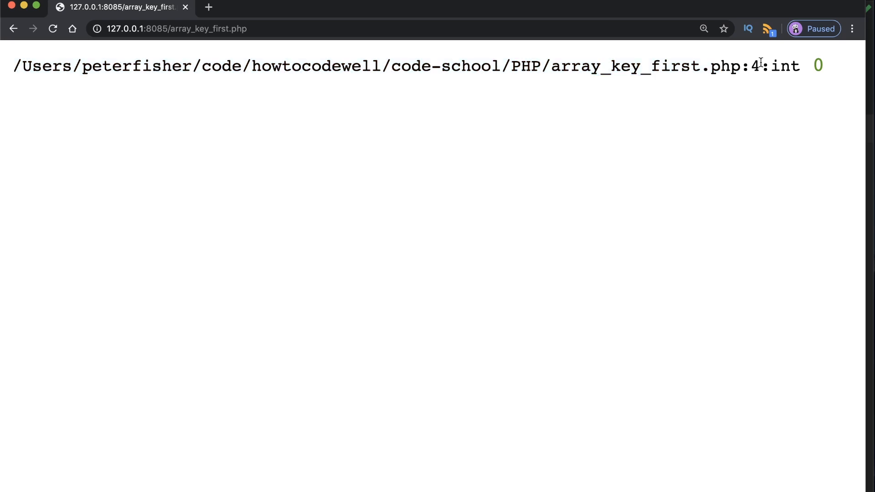
{"action": "double_click", "coordinate": [753, 65]}
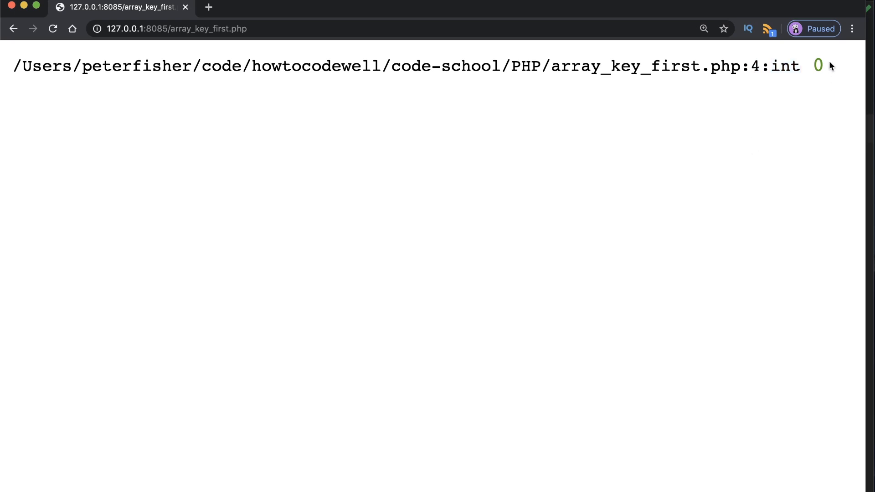
{"action": "double_click", "coordinate": [817, 65]}
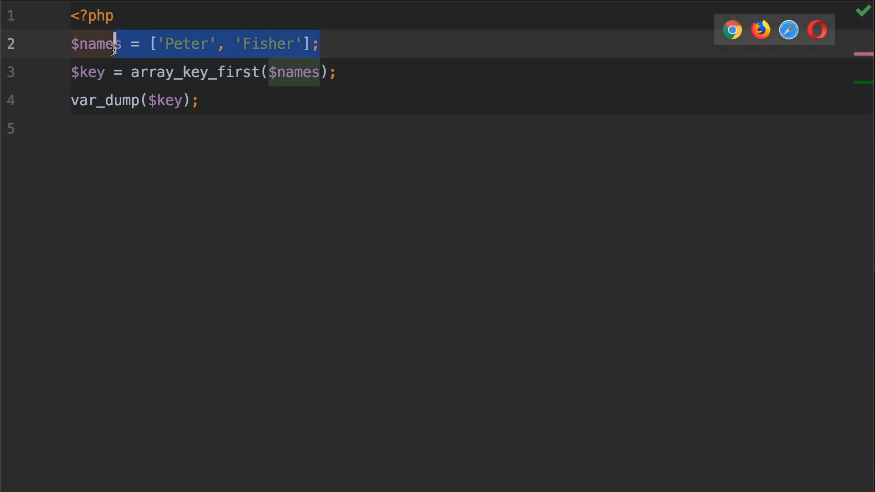
{"action": "double_click", "coordinate": [187, 44]}
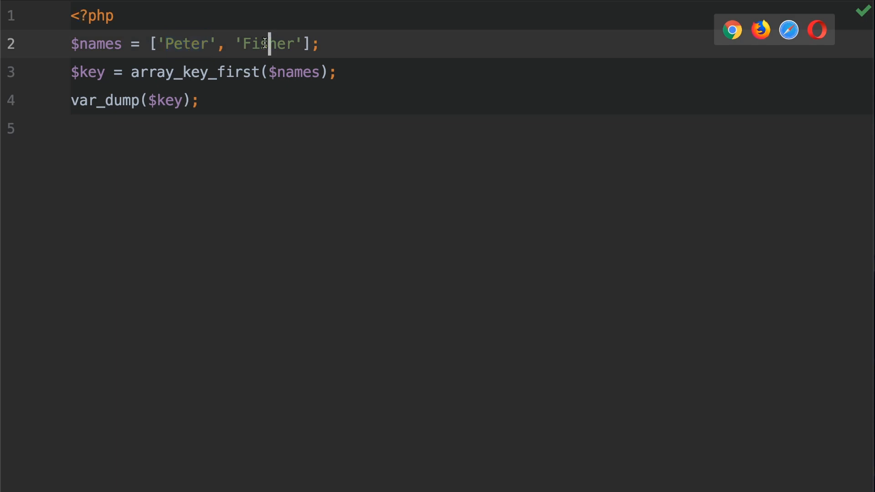
{"action": "double_click", "coordinate": [267, 44]}
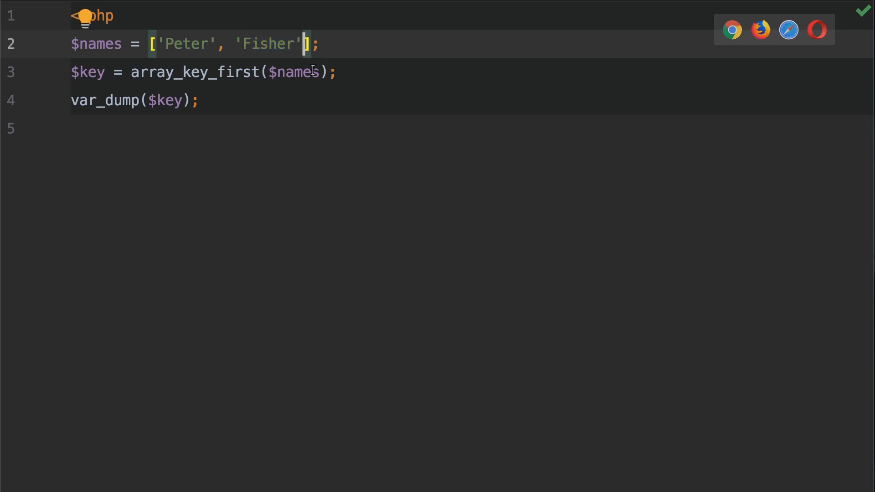
{"action": "left_click", "coordinate": [274, 72]}
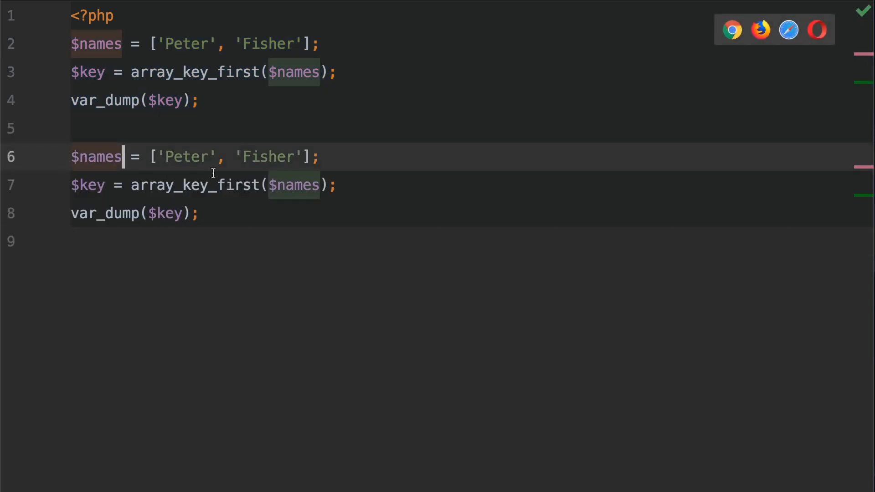
- Add the Assoc suffix to the second block's variables and select $names in its array_key_first call
{"action": "type", "text": "A"}
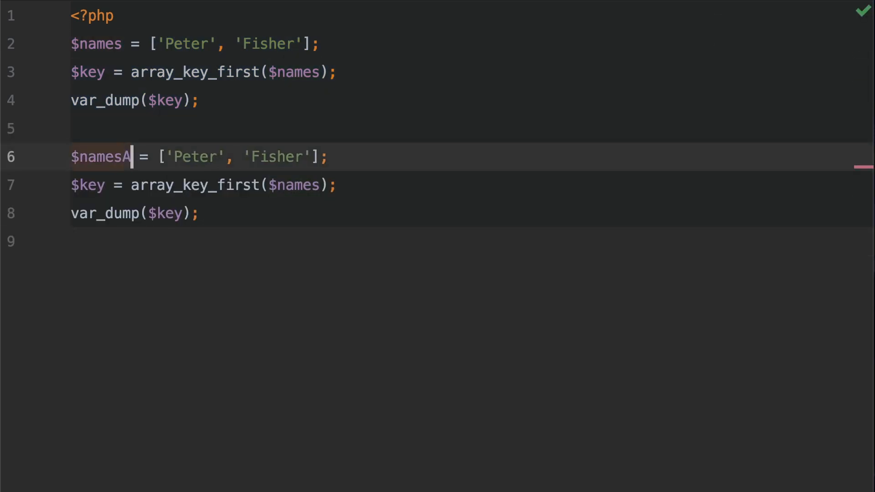
{"action": "type", "text": "ssoc"}
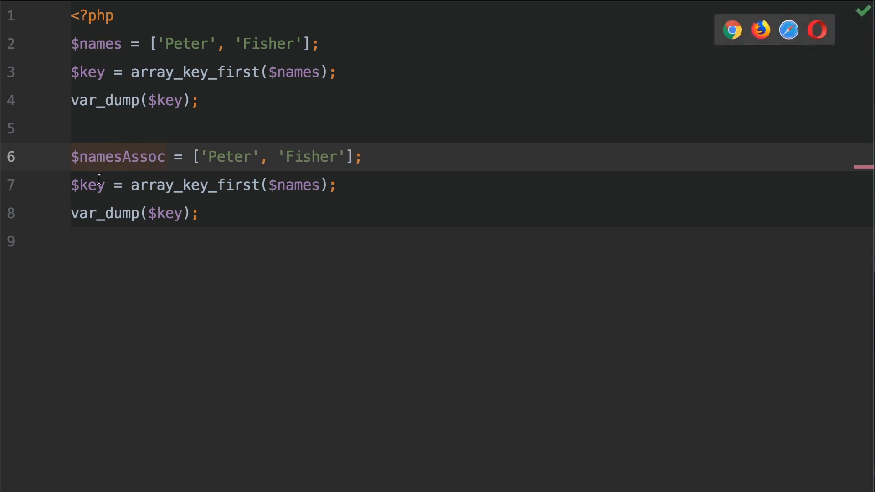
{"action": "type", "text": "Assoc"}
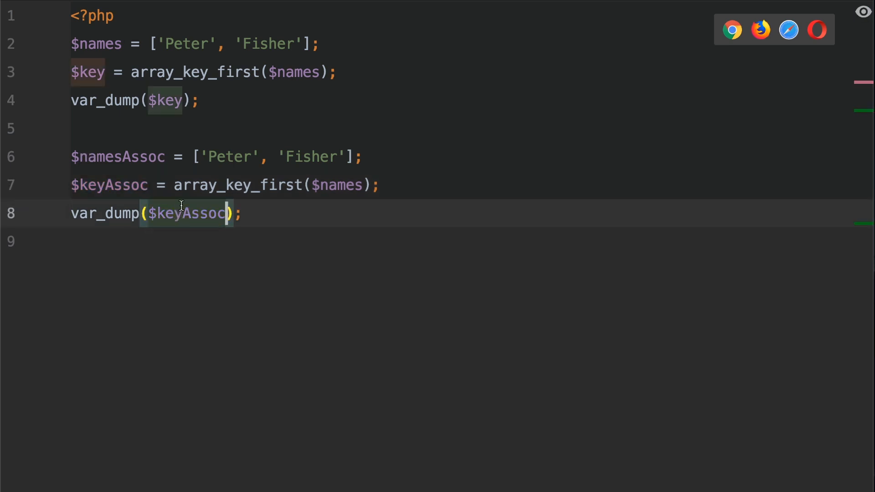
{"action": "double_click", "coordinate": [117, 156]}
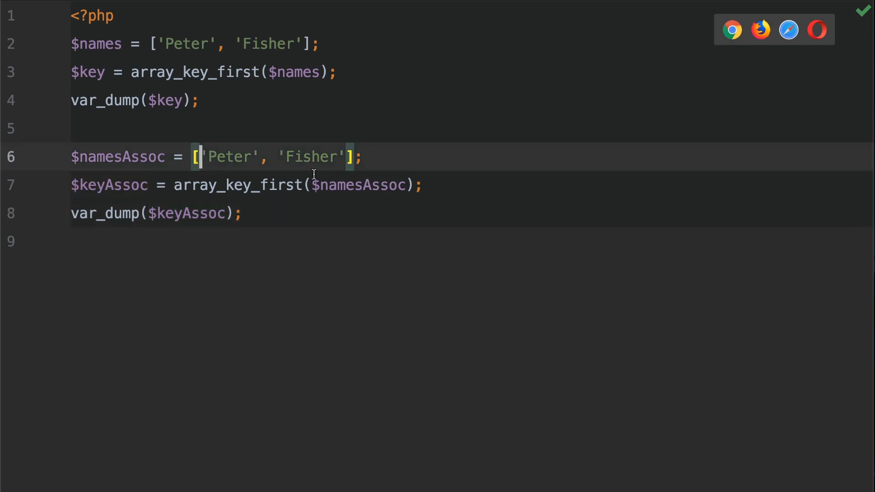
- Put 'Peter', 'Fisher' and the closing bracket of $namesAssoc on separate lines
{"action": "key", "text": "Enter"}
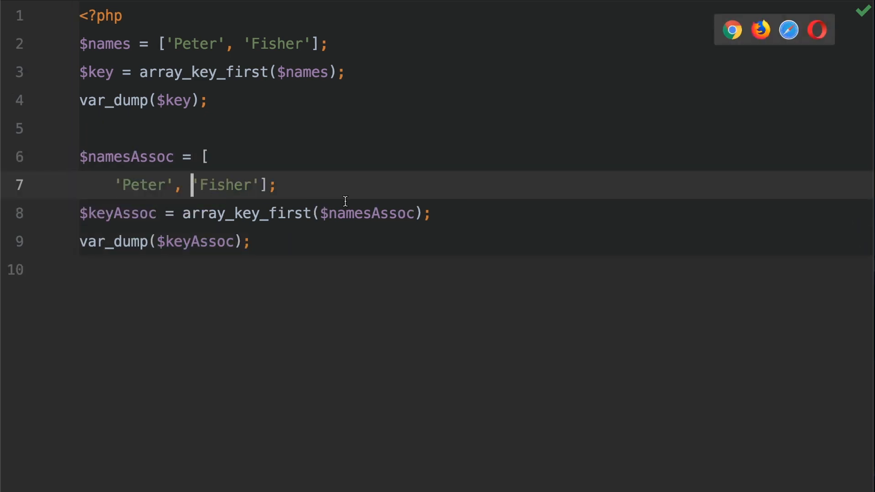
{"action": "key", "text": "Enter"}
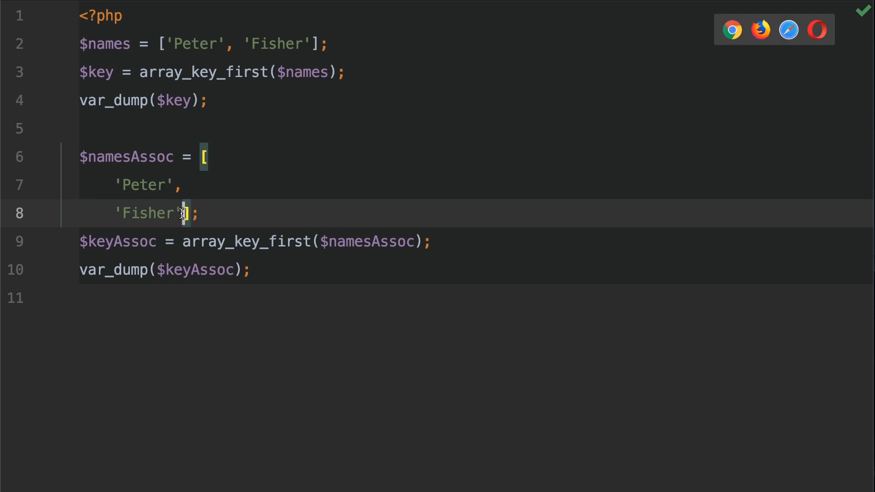
{"action": "type", "text": "'' "}
{"action": "key", "text": "enter"}
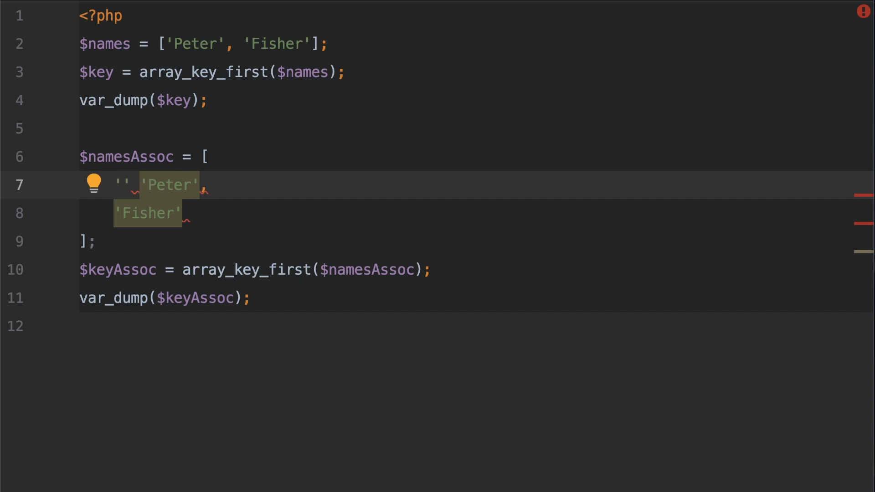
- Add 'first_name' => before 'Peter' and 'last_name' => before 'Fisher'
{"action": "type", "text": "=>"}
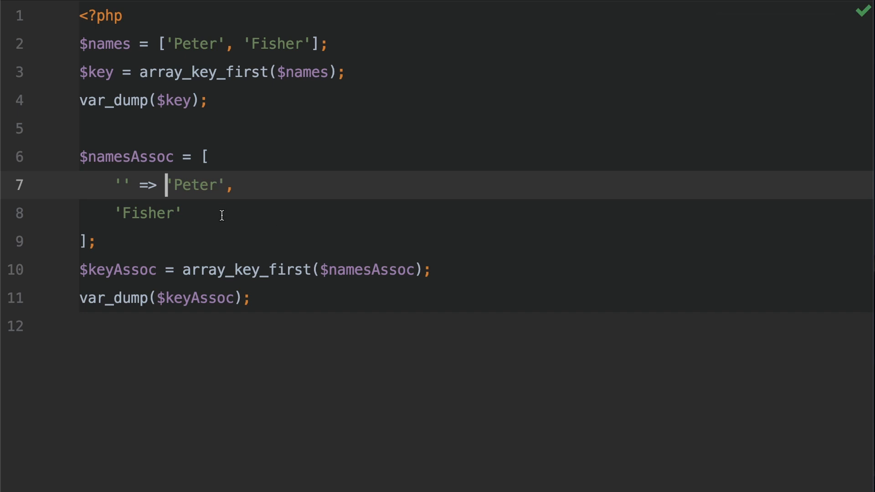
{"action": "double_click", "coordinate": [120, 184]}
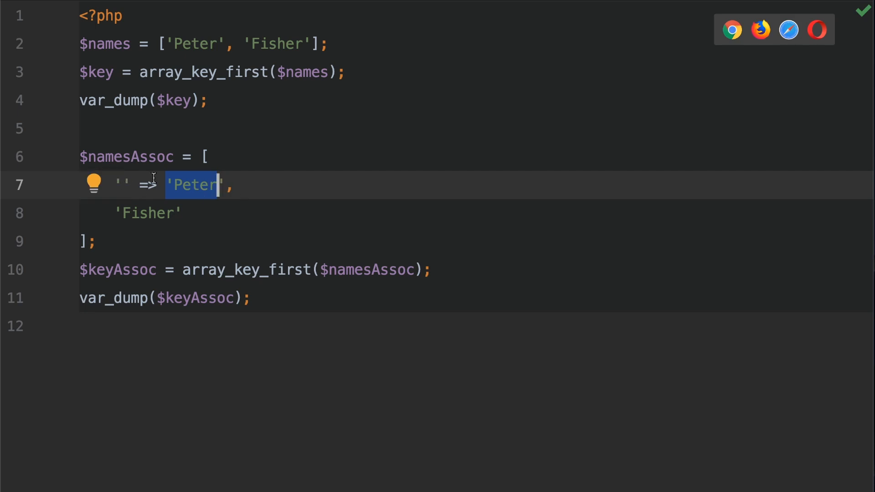
{"action": "type", "text": "fi"}
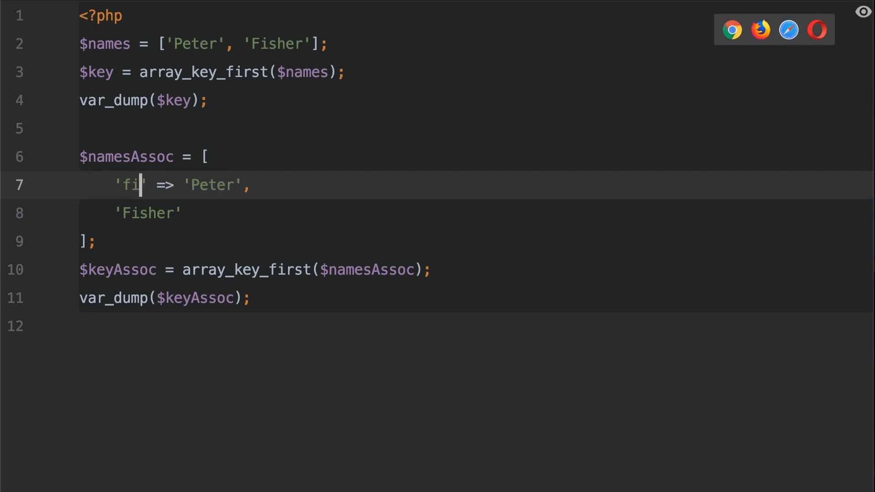
{"action": "type", "text": "rst_name"}
{"action": "left_click", "coordinate": [477, 213]}
{"action": "type", "text": "'"}
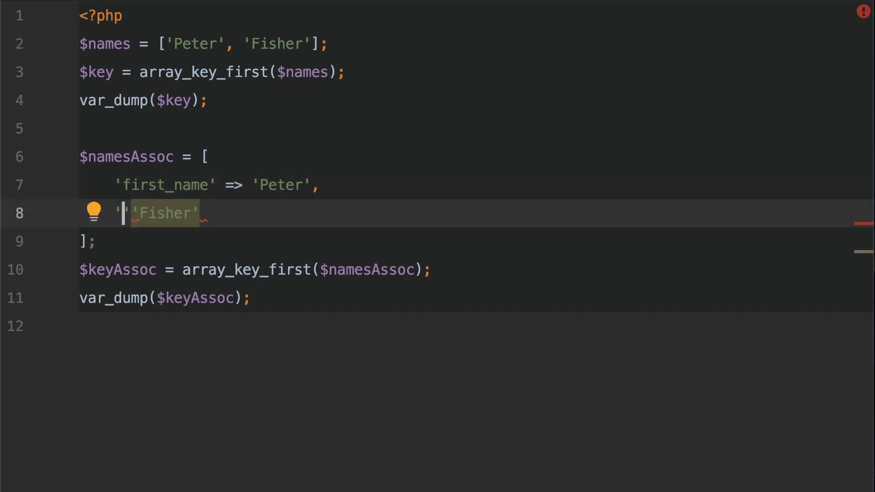
{"action": "type", "text": "last_name' =>"}
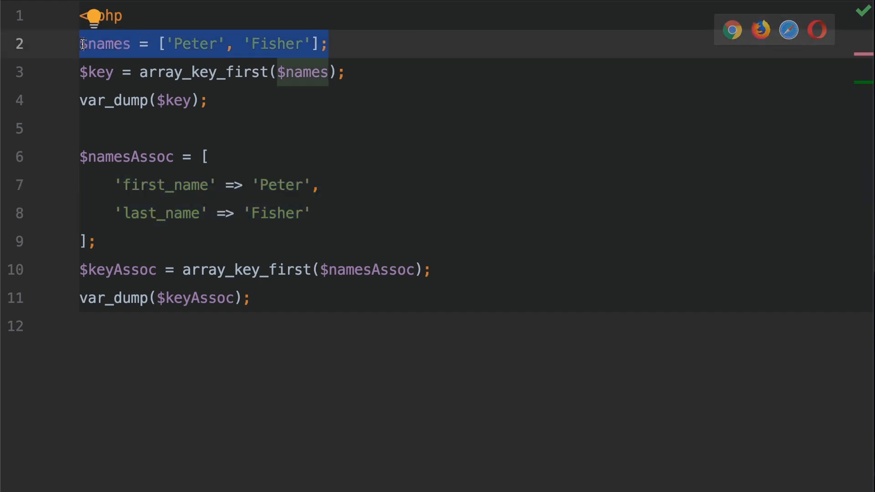
{"action": "left_click", "coordinate": [335, 184]}
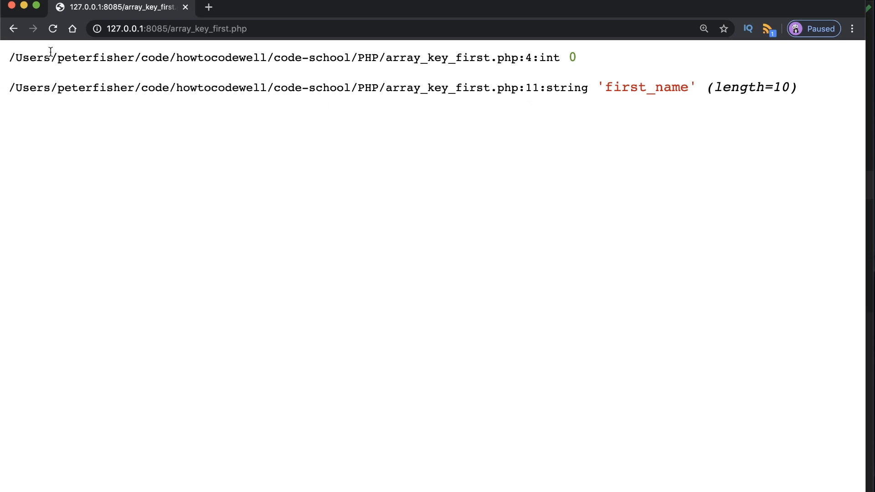
{"action": "left_click_drag", "start_coordinate": [11, 57], "coordinate": [496, 58]}
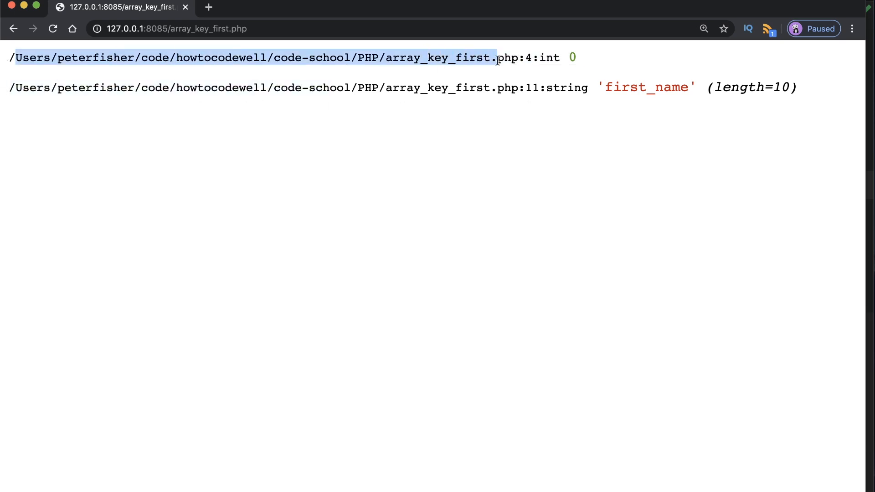
{"action": "left_click", "coordinate": [532, 87]}
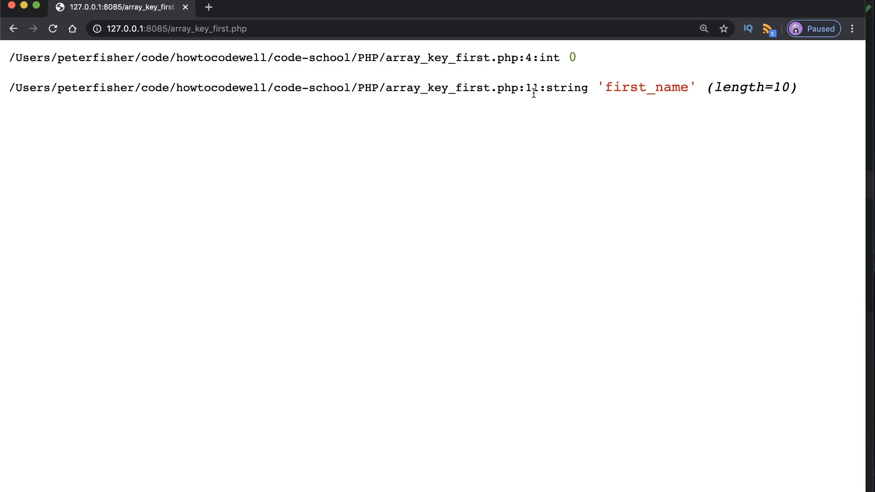
{"action": "double_click", "coordinate": [531, 88]}
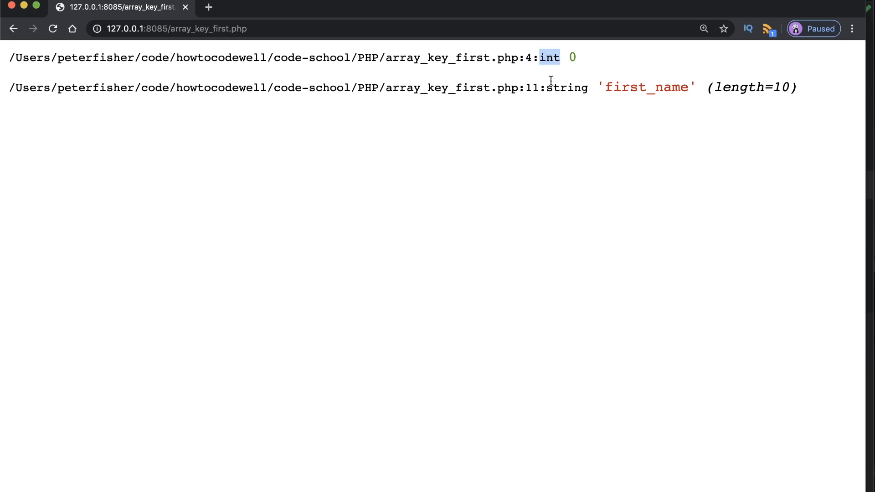
{"action": "double_click", "coordinate": [567, 87]}
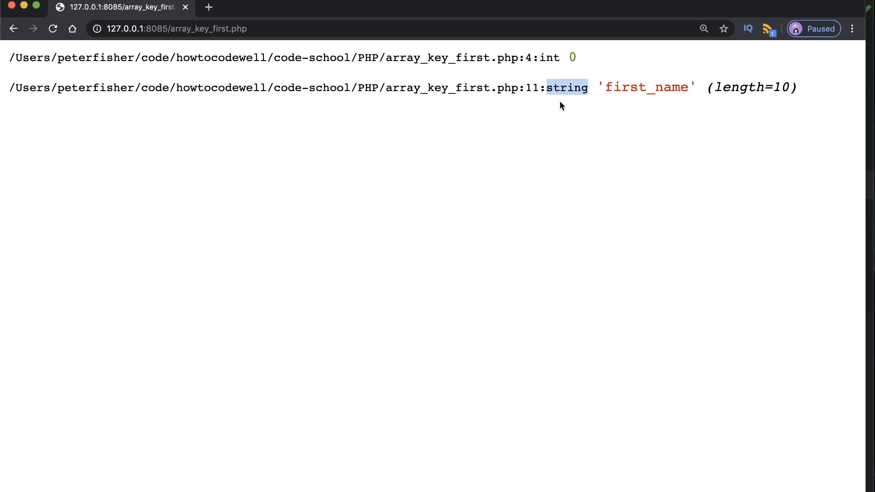
{"action": "mouse_move", "coordinate": [585, 122]}
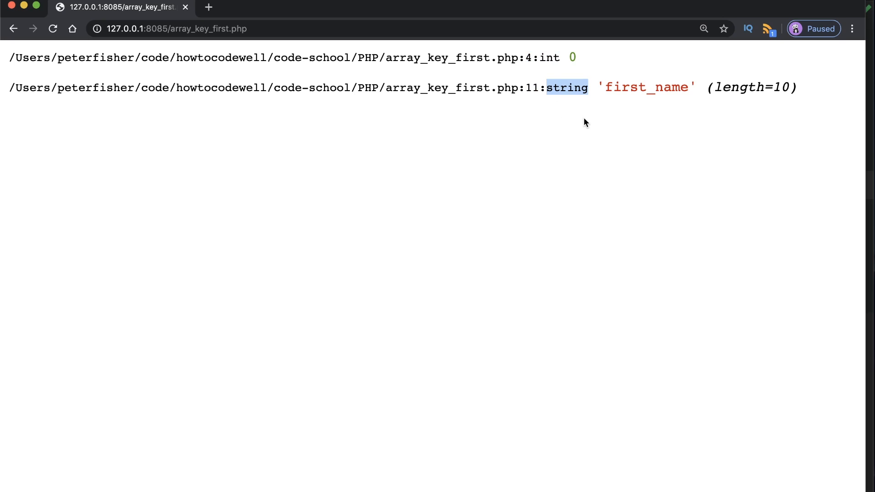
{"action": "double_click", "coordinate": [646, 87]}
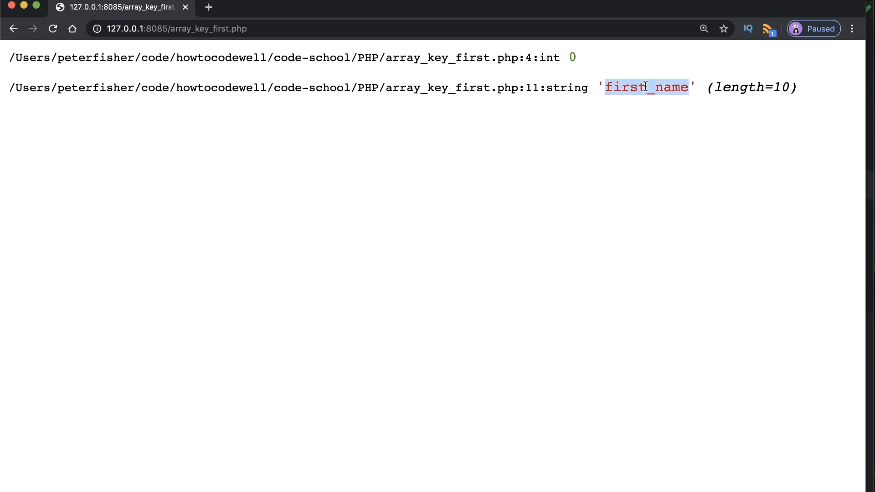
{"action": "mouse_move", "coordinate": [593, 137]}
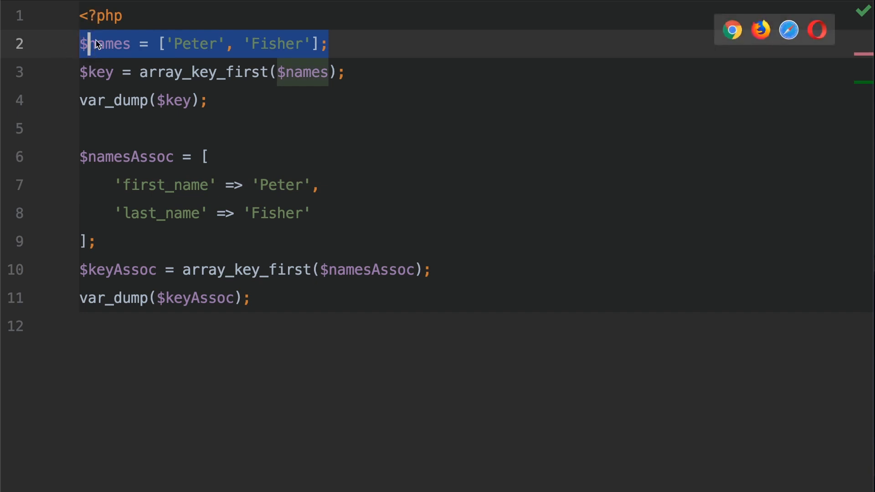
{"action": "double_click", "coordinate": [106, 44]}
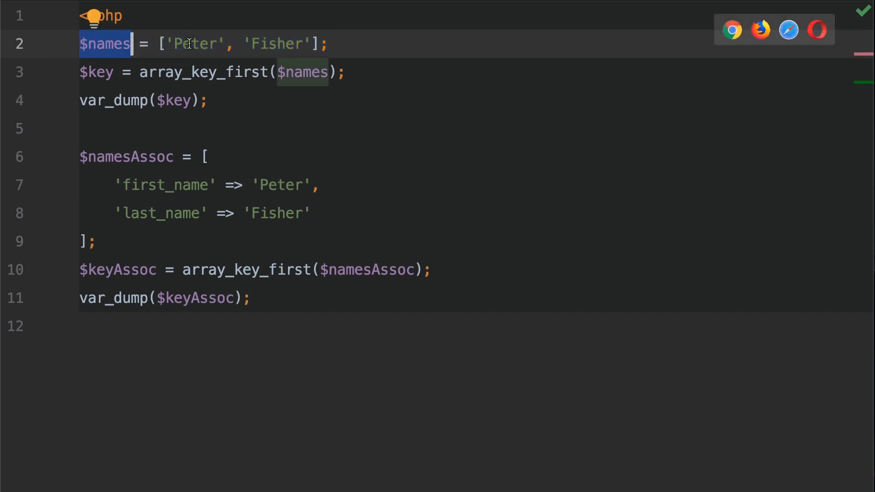
{"action": "double_click", "coordinate": [195, 44]}
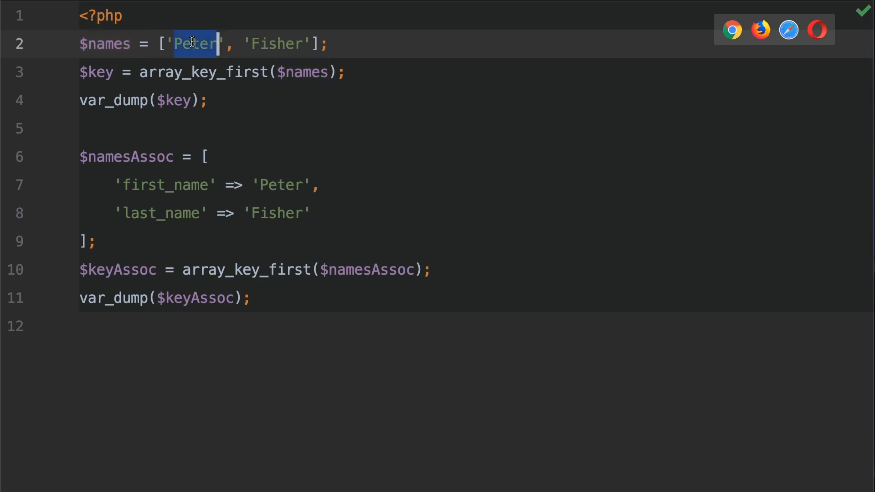
{"action": "double_click", "coordinate": [276, 43]}
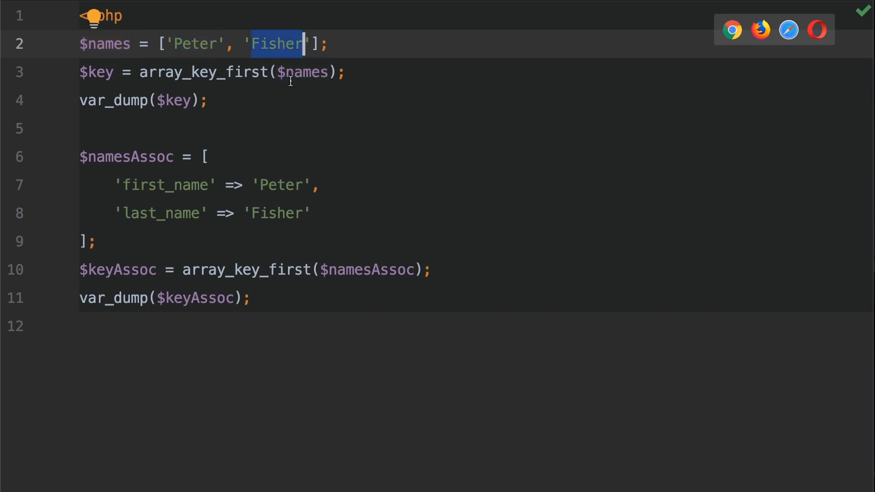
{"action": "left_click", "coordinate": [134, 157]}
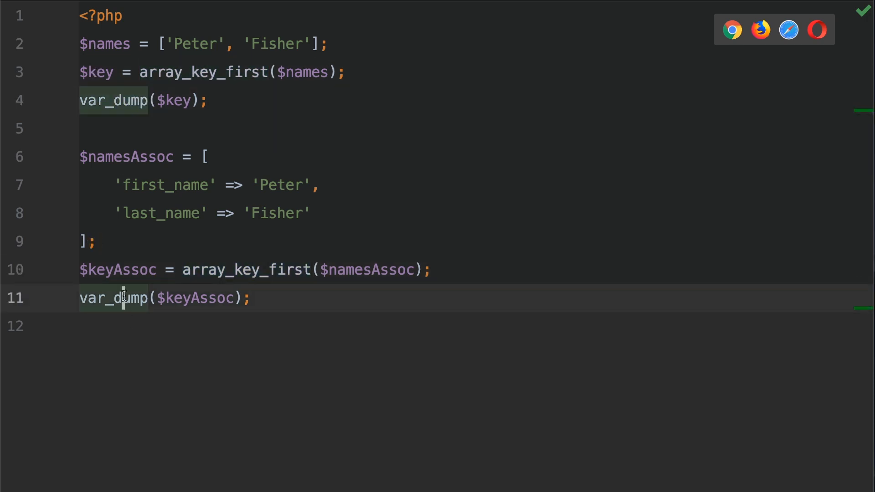
{"action": "double_click", "coordinate": [175, 100]}
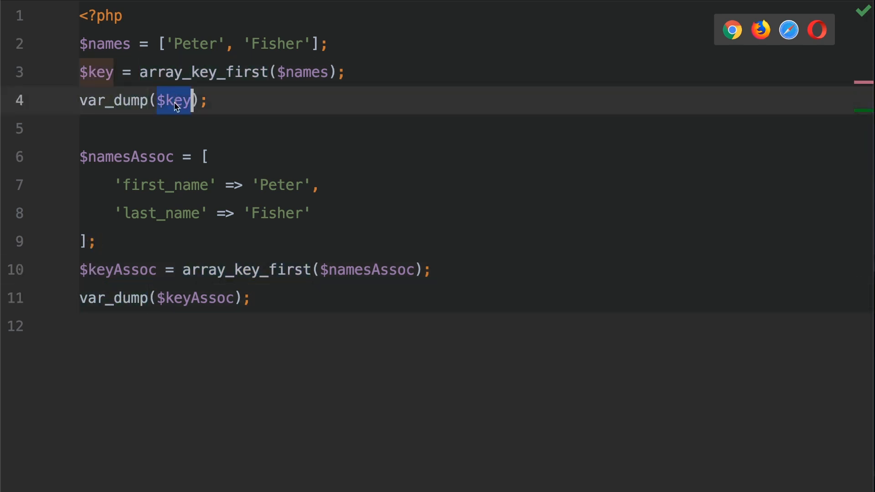